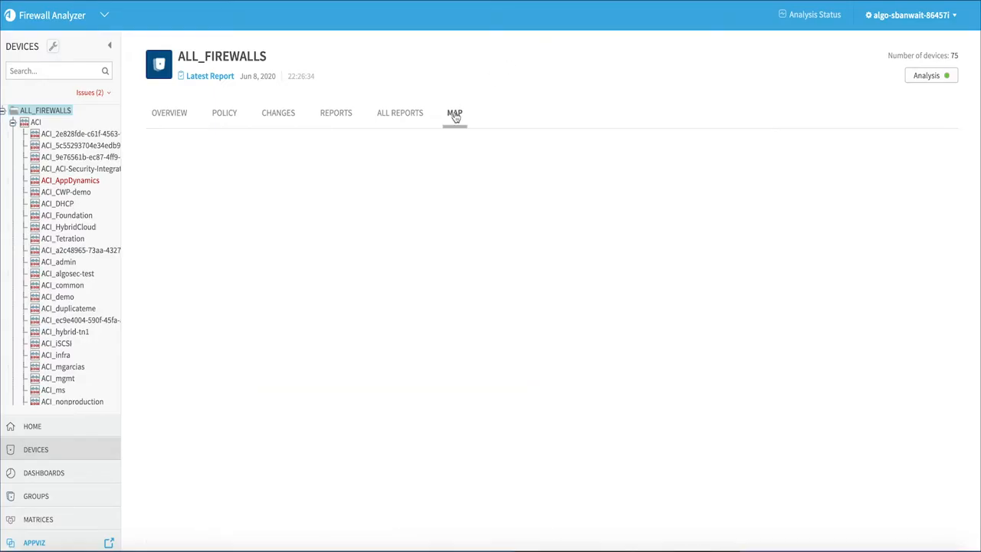
Show the all-firewalls network map and traffic simulation query, then select the ACI_algosec-test device
{"action": "left_click", "coordinate": [453, 113]}
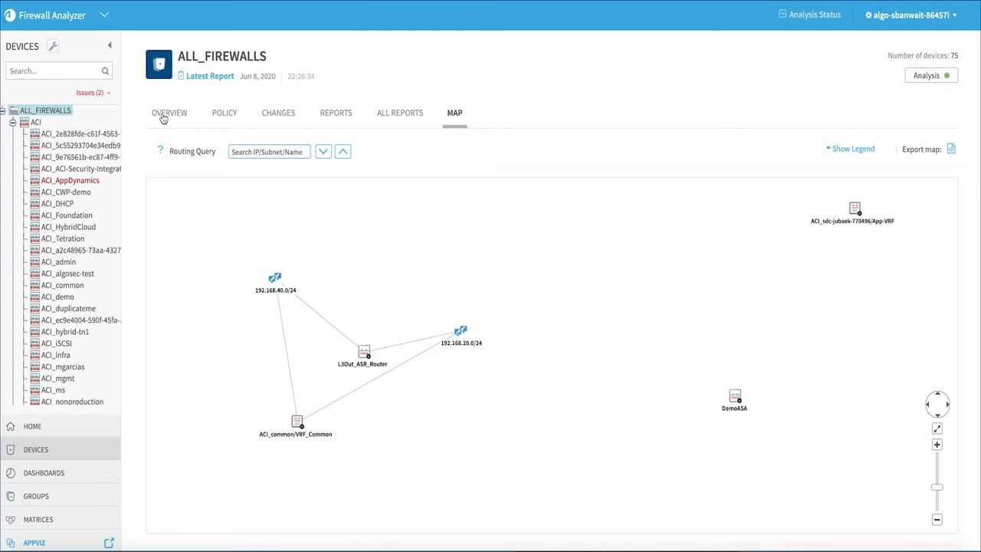
{"action": "left_click", "coordinate": [168, 113]}
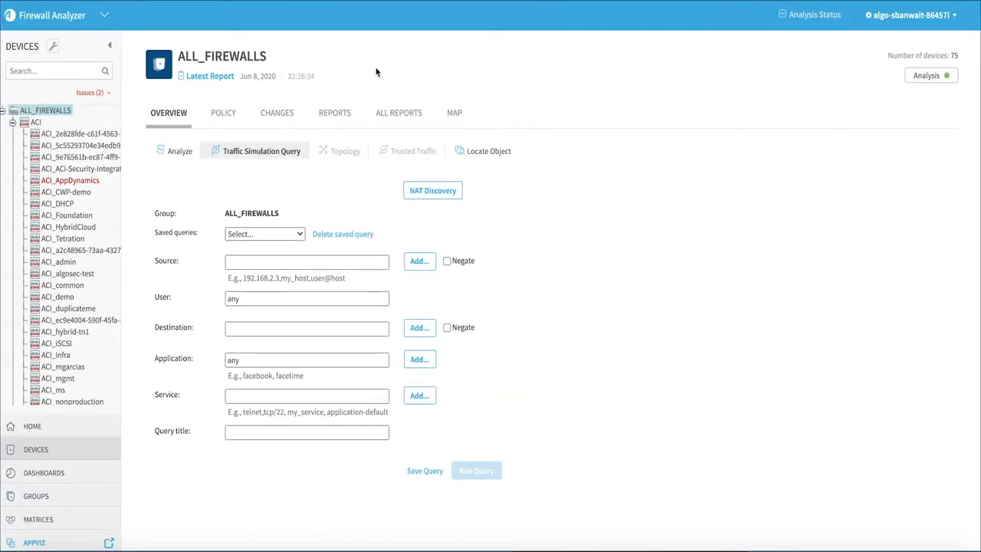
{"action": "left_click", "coordinate": [67, 273]}
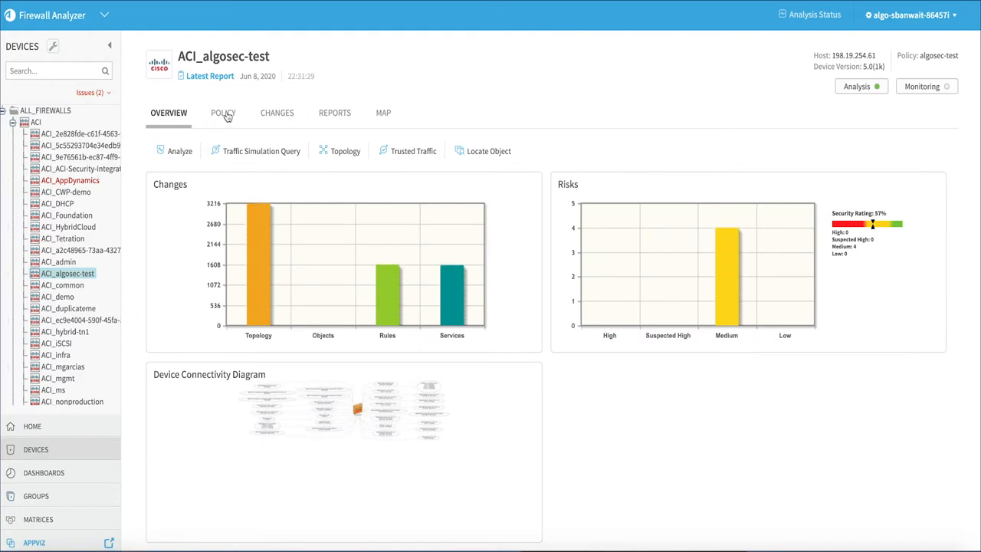
Search the ACI_algosec-test policy rules for Filters containing 'allow'
{"action": "left_click", "coordinate": [223, 113]}
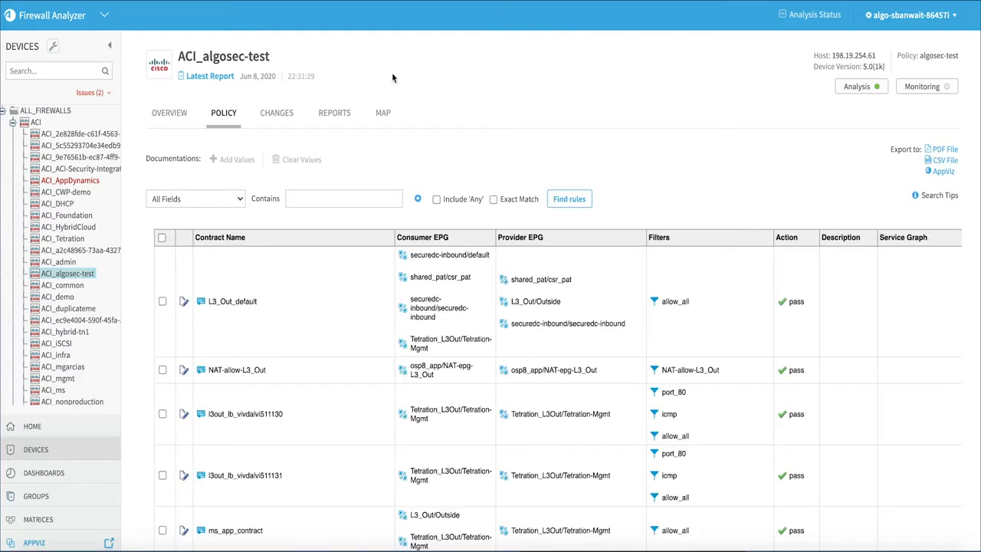
{"action": "left_click", "coordinate": [196, 199]}
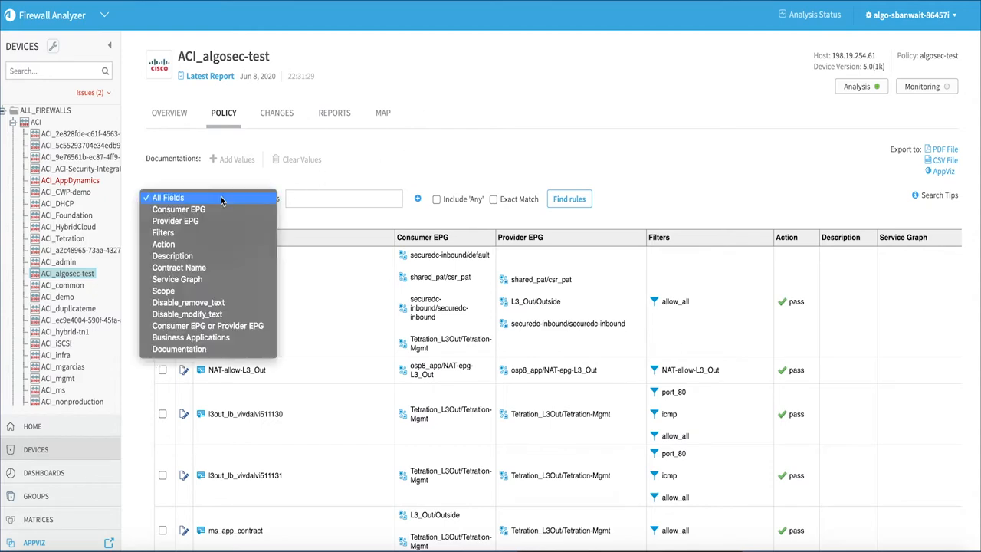
{"action": "left_click", "coordinate": [162, 233]}
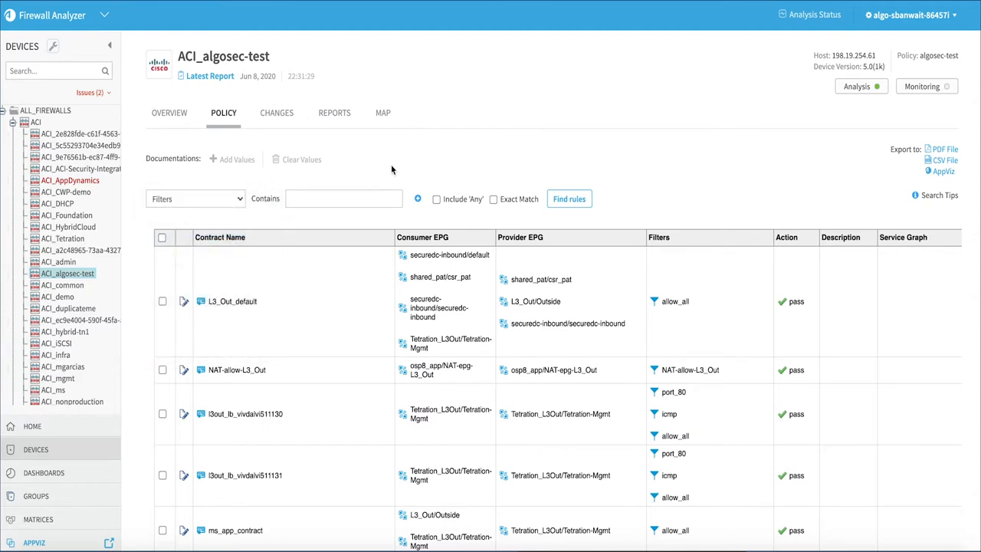
{"action": "left_click", "coordinate": [568, 199]}
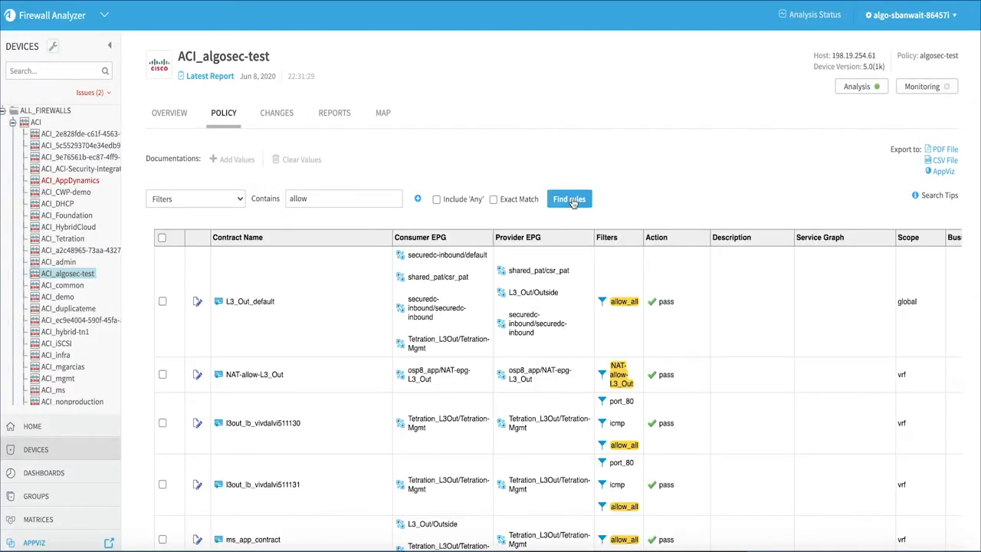
Search the policy rules for Provider EPG containing 'secured'
{"action": "left_click", "coordinate": [568, 199]}
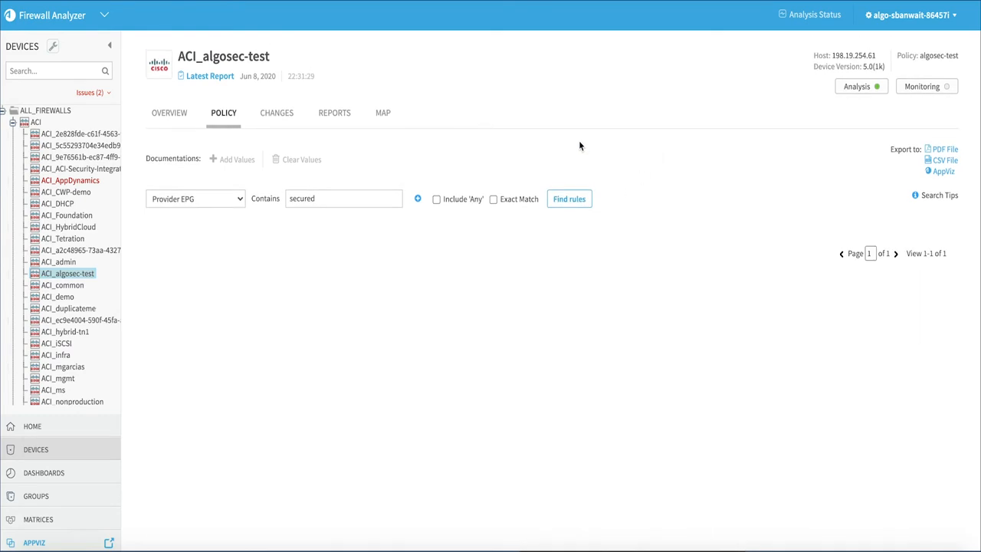
{"action": "left_click", "coordinate": [334, 113]}
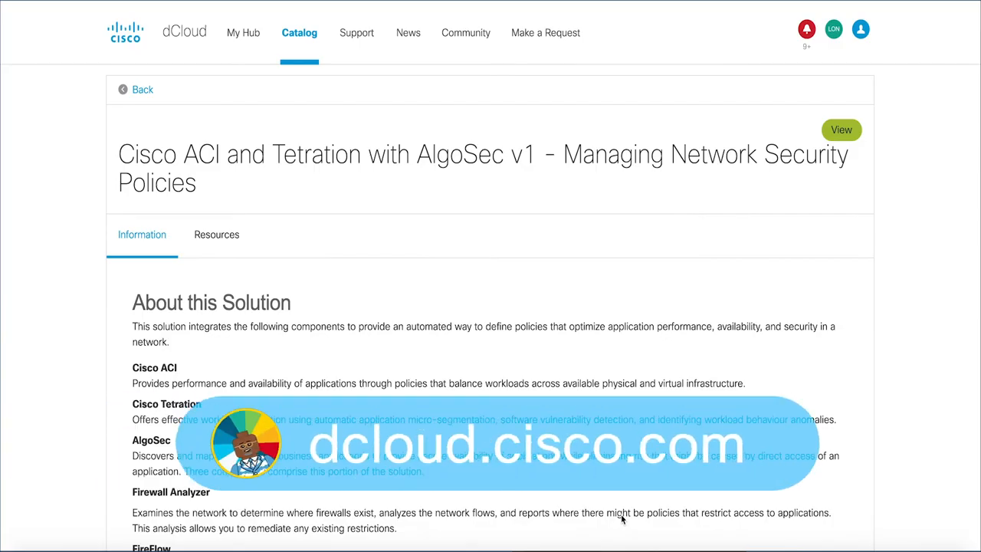
{"action": "mouse_move", "coordinate": [560, 276]}
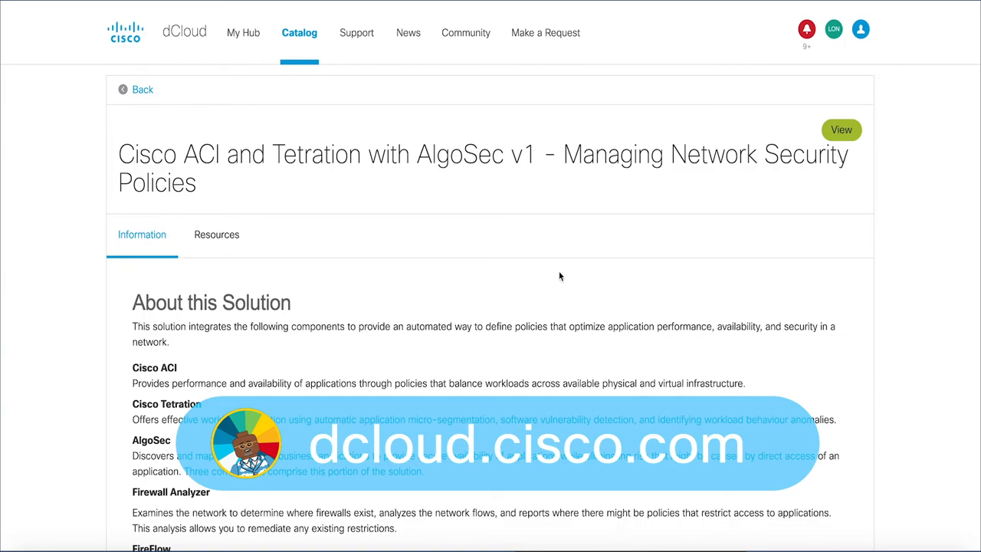